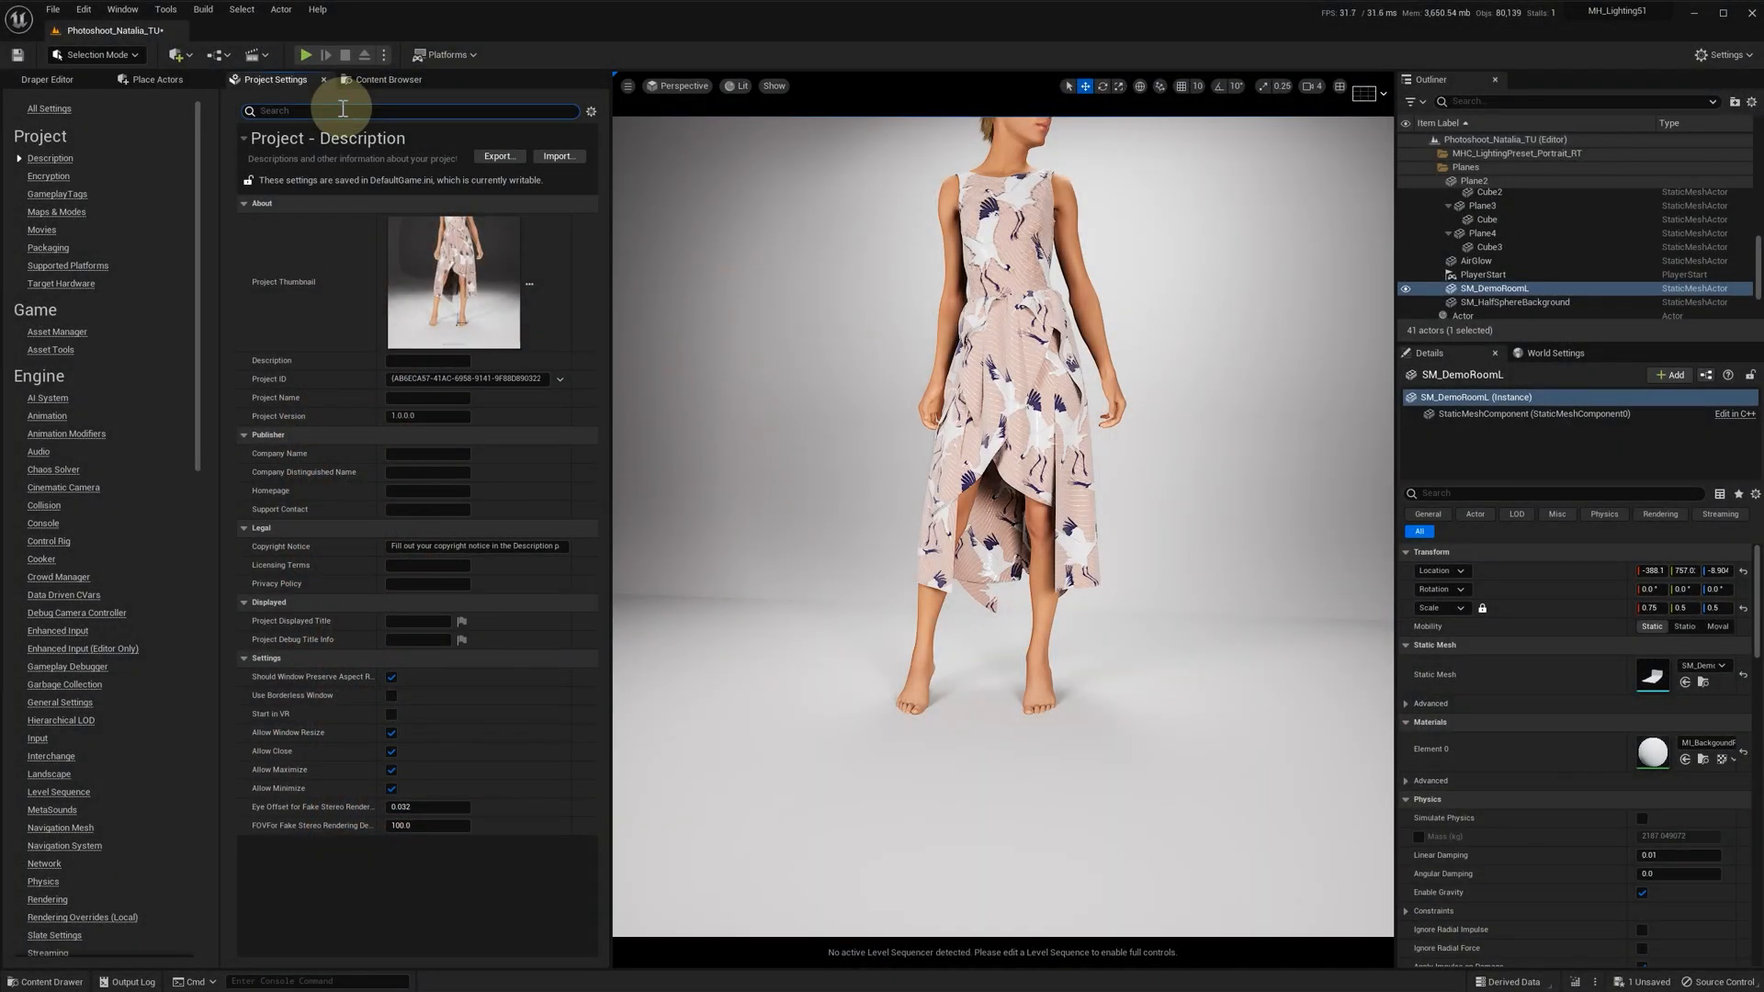
# Search Project Settings for 'ray tr' to find the ray tracing options
pyautogui.write('ray tr')
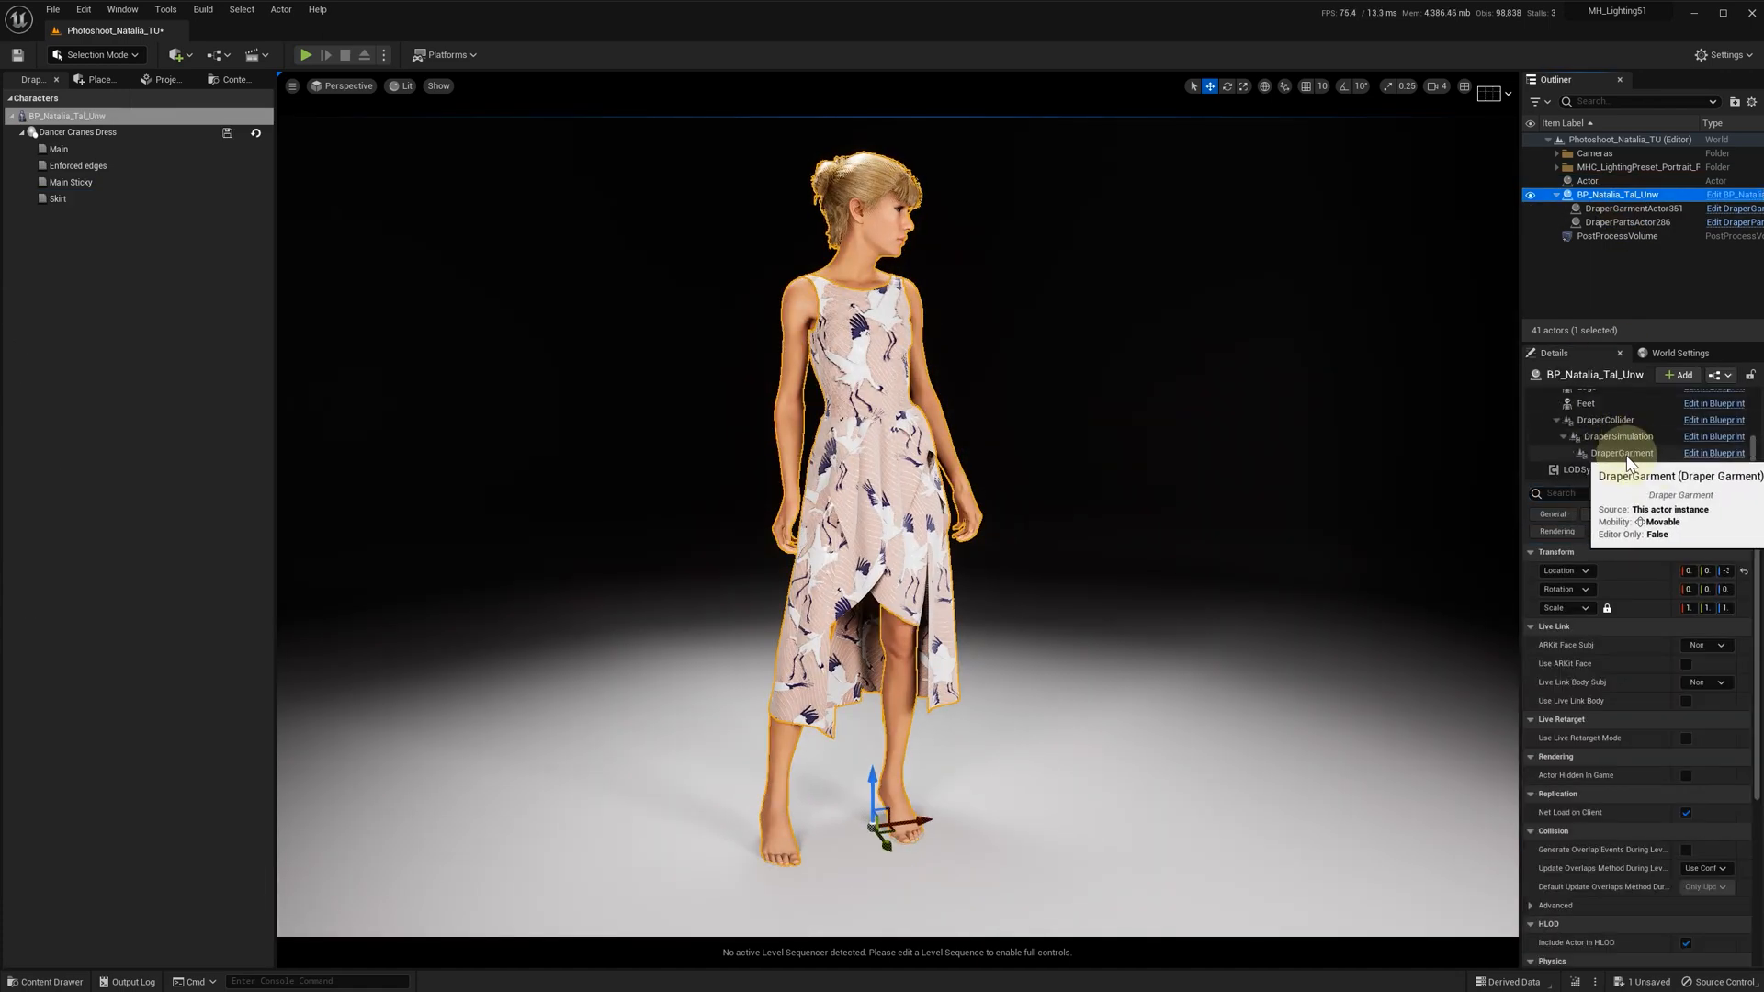
# Render the viewport with Path Tracing and set the DraperGarment Vertex Factory to Local
pyautogui.click(1620, 452)
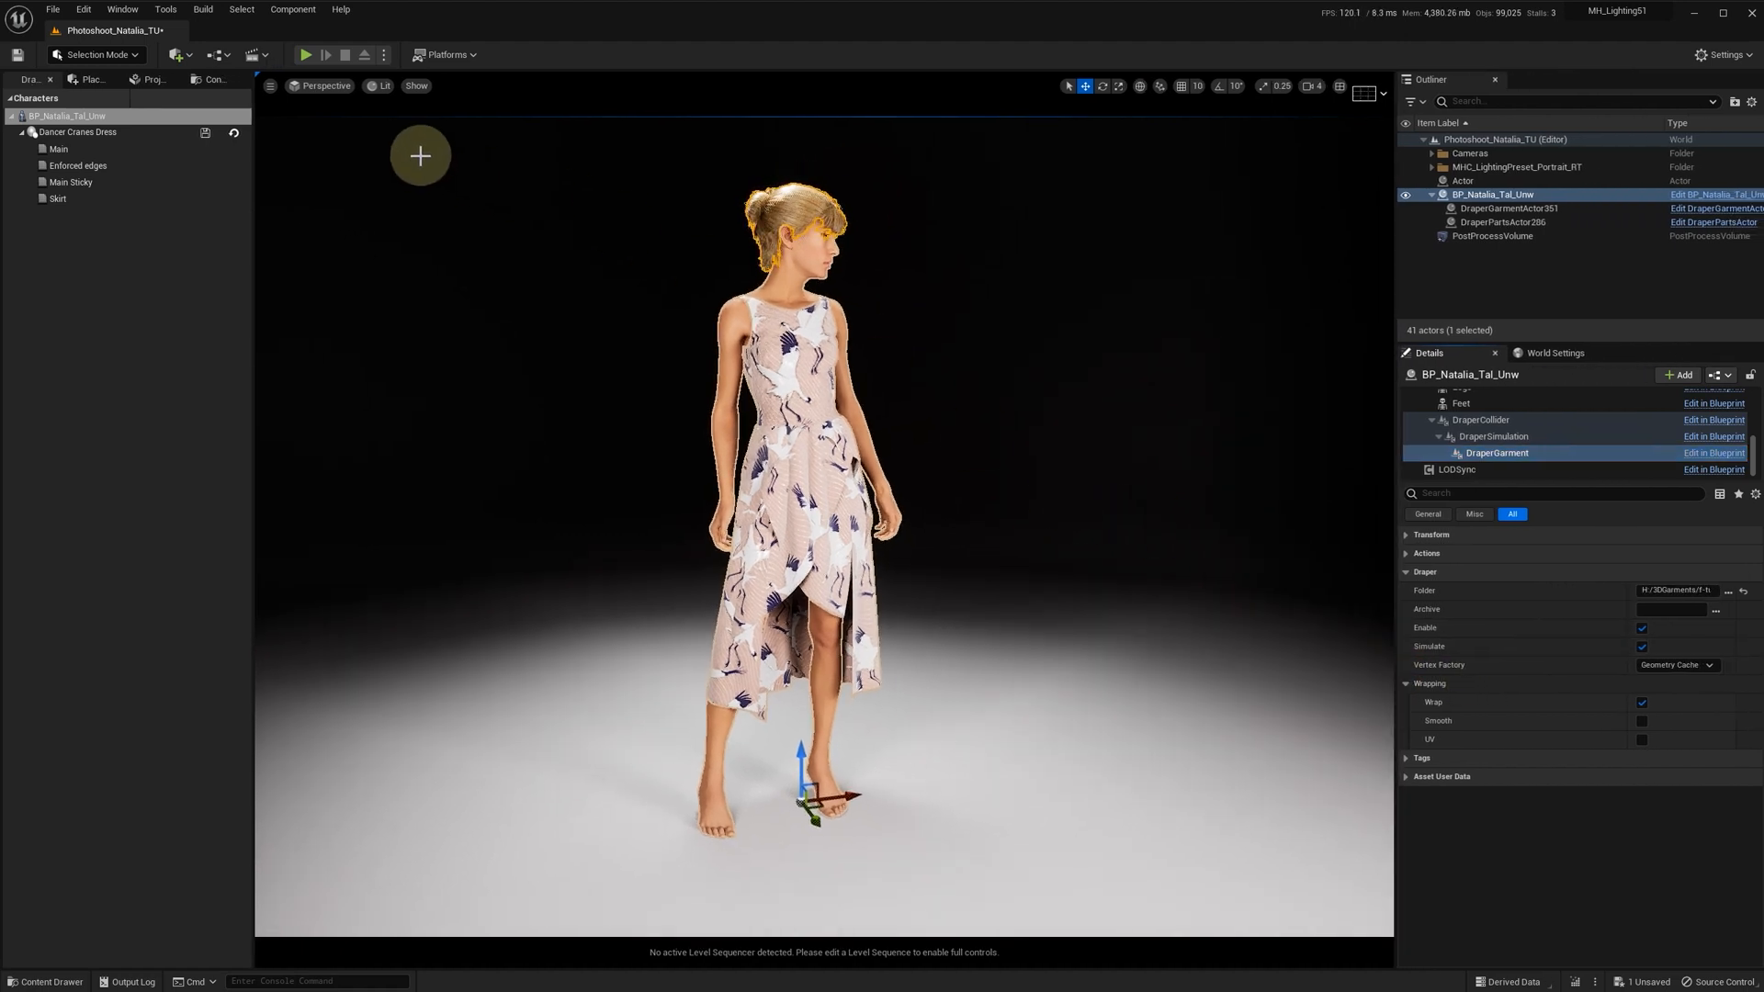
pyautogui.click(384, 87)
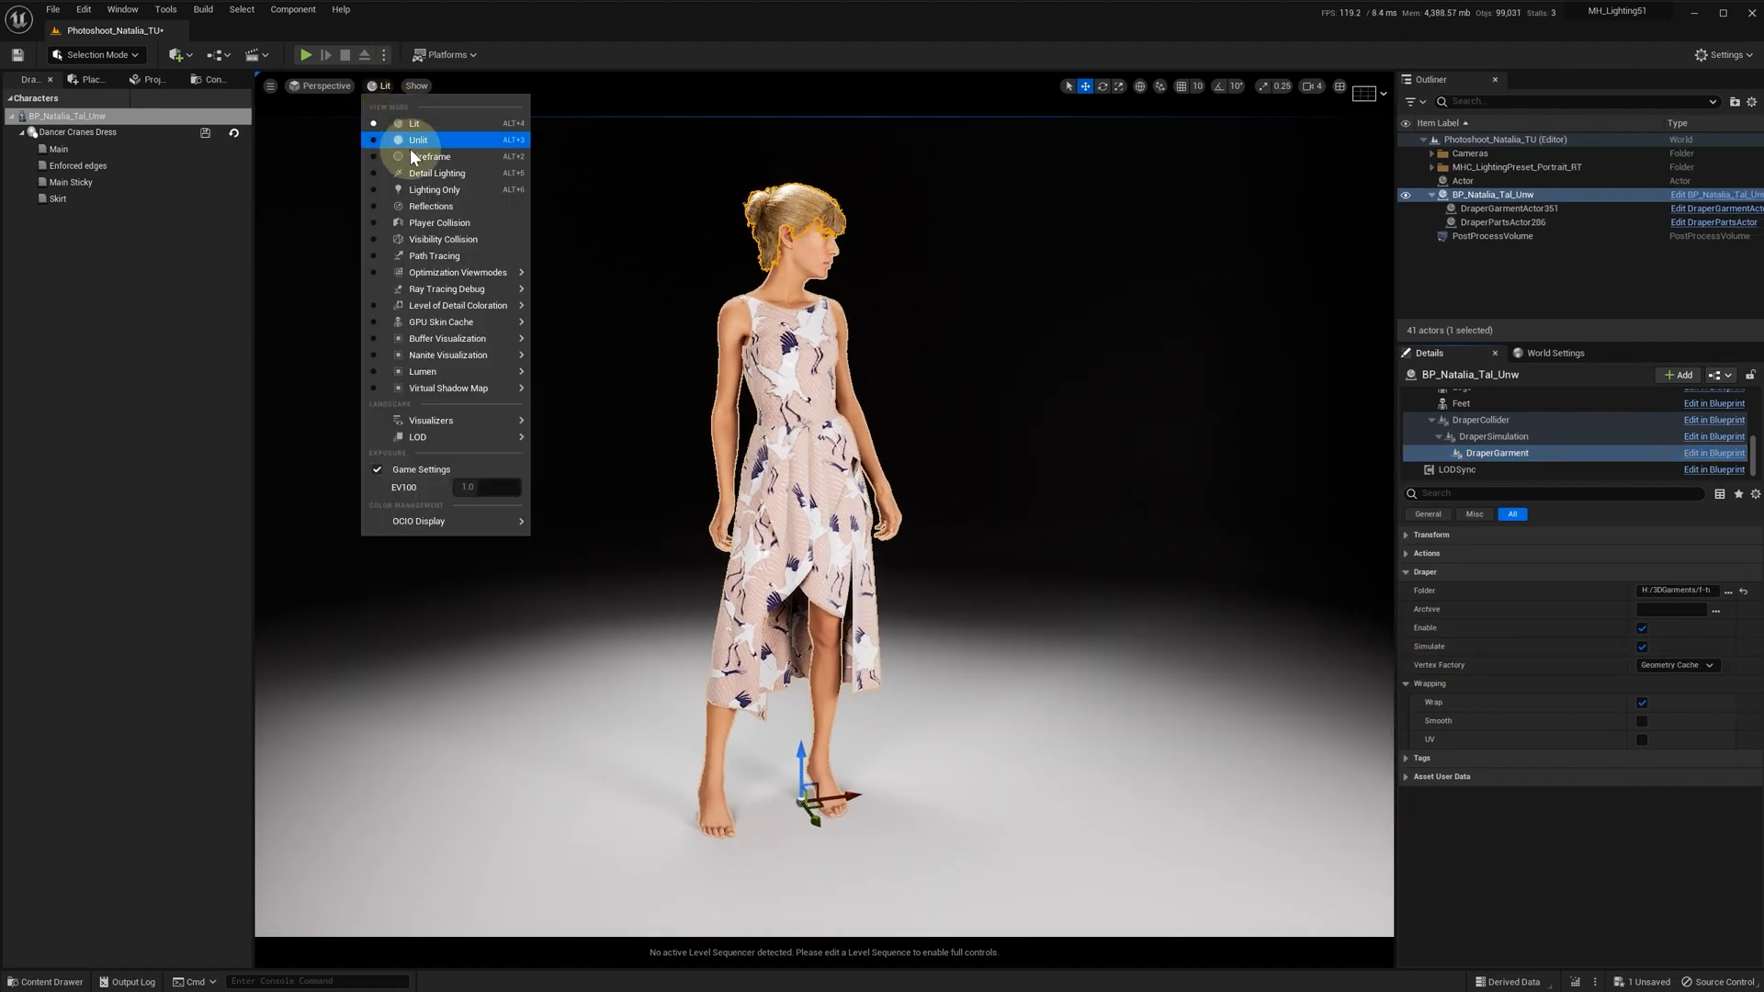
pyautogui.click(434, 258)
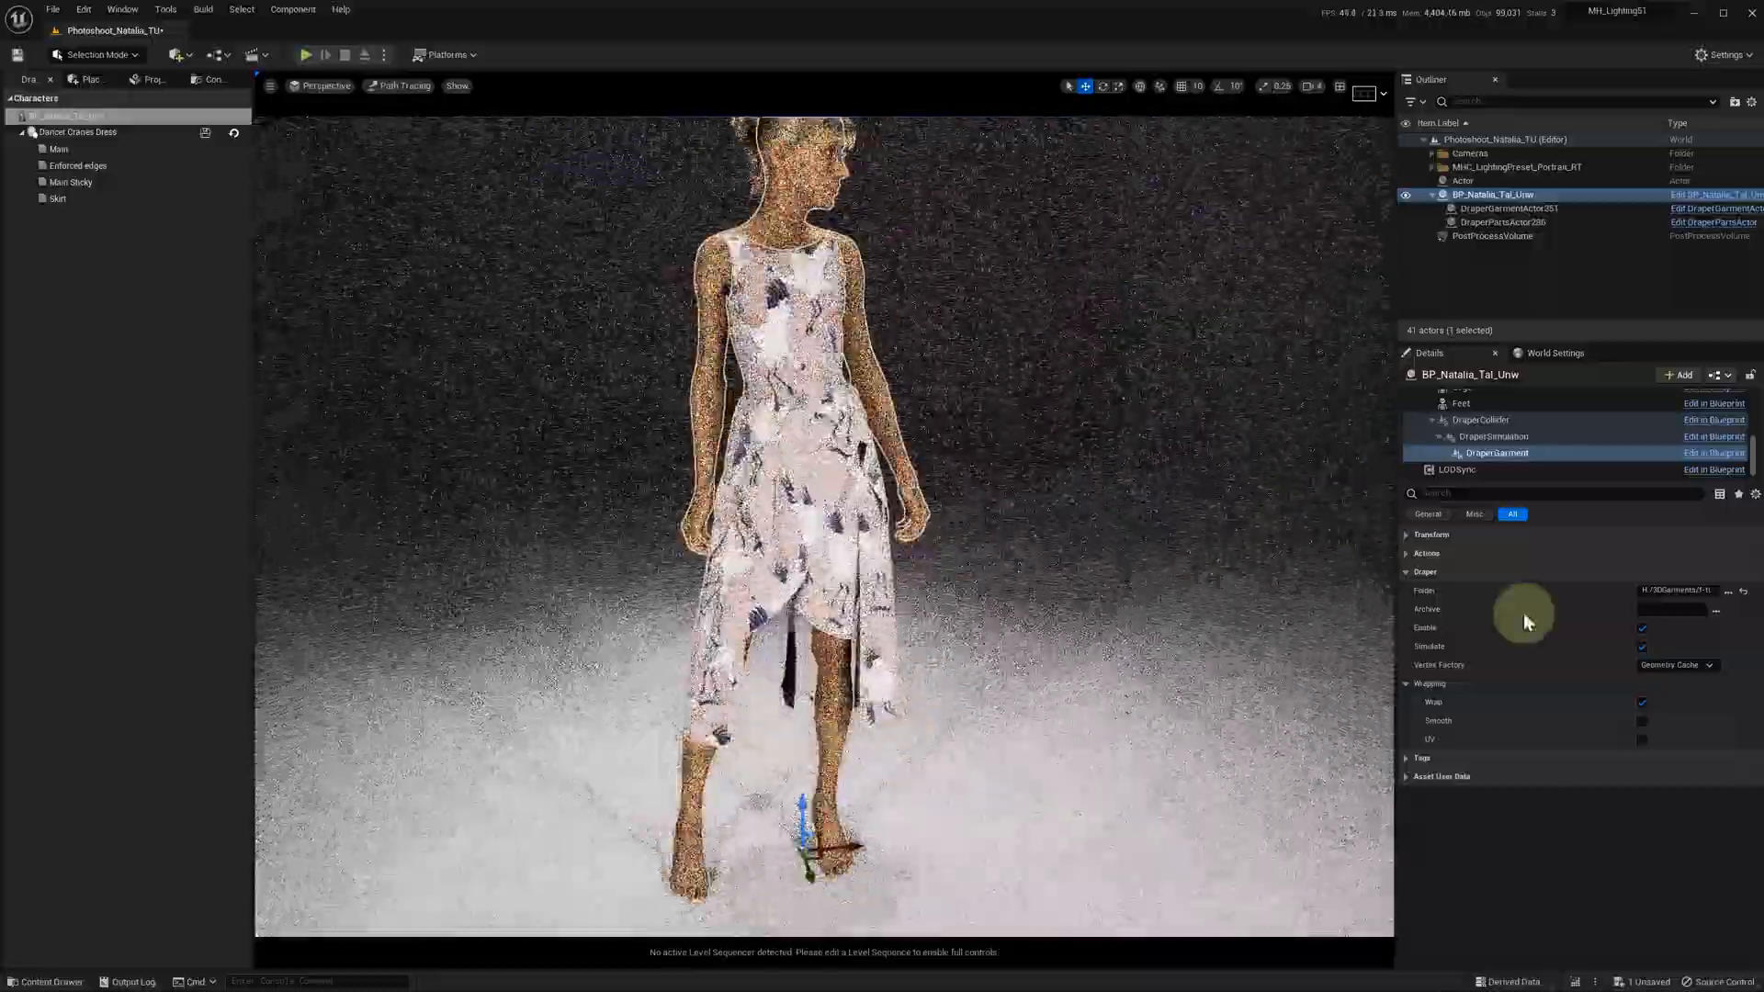
pyautogui.click(1675, 663)
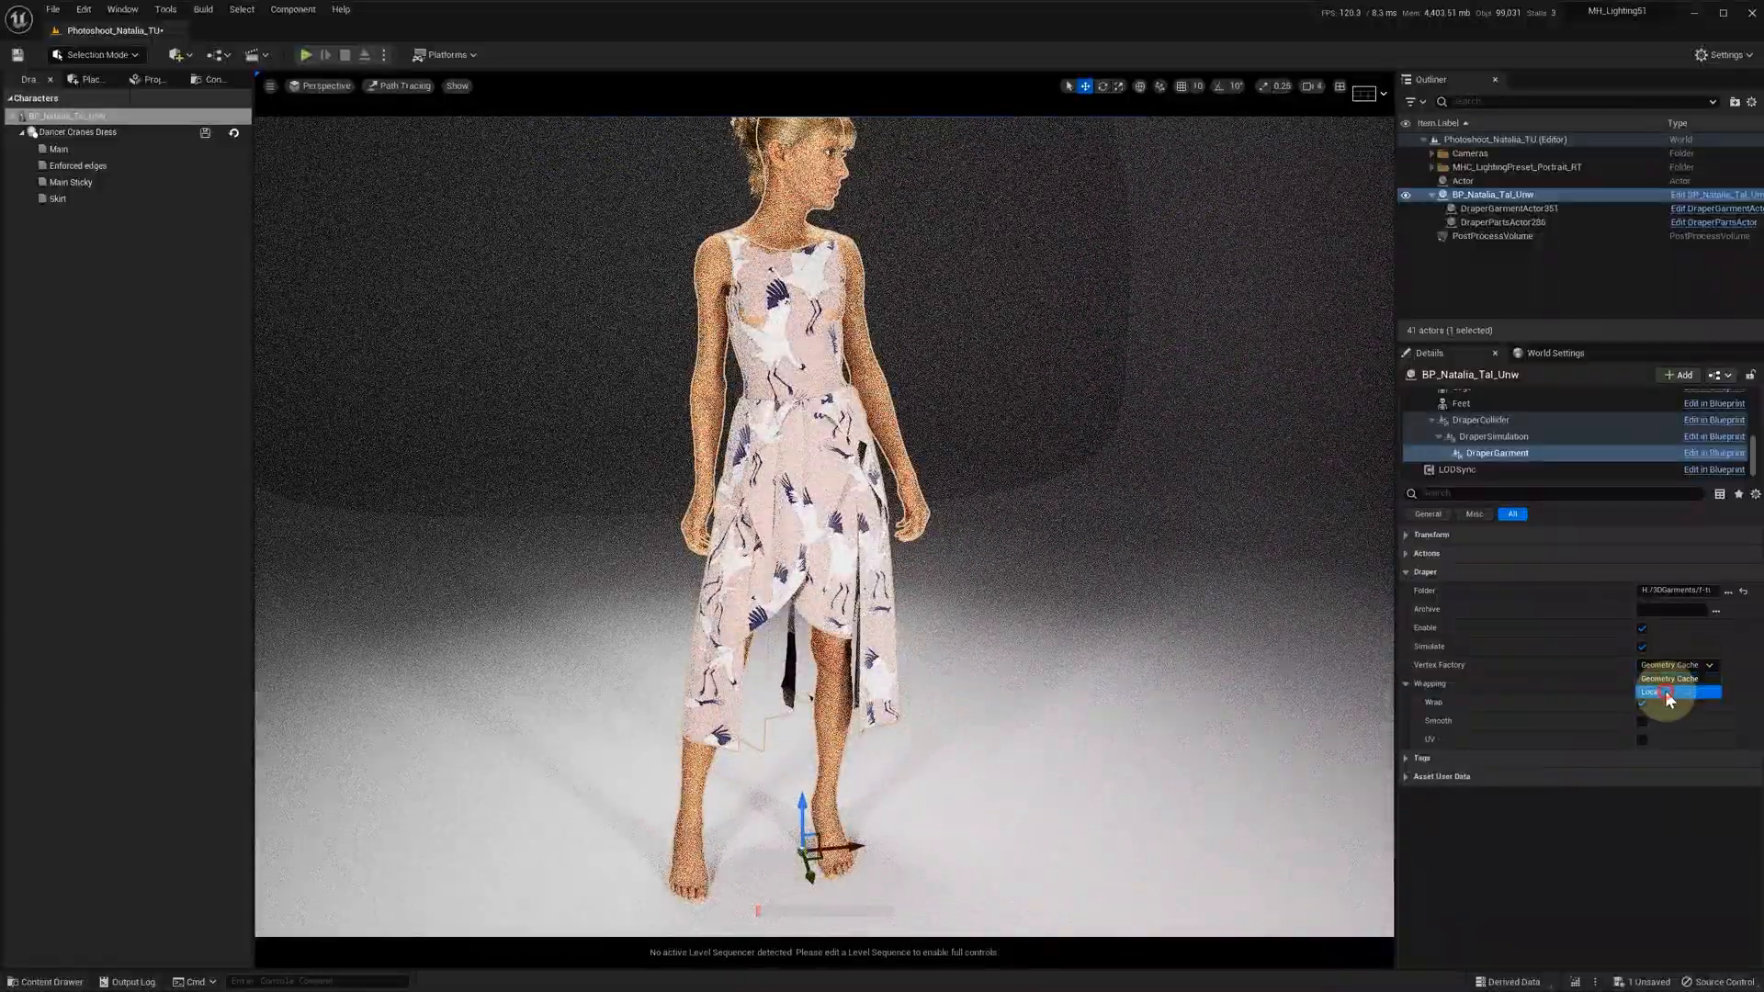
pyautogui.click(1670, 693)
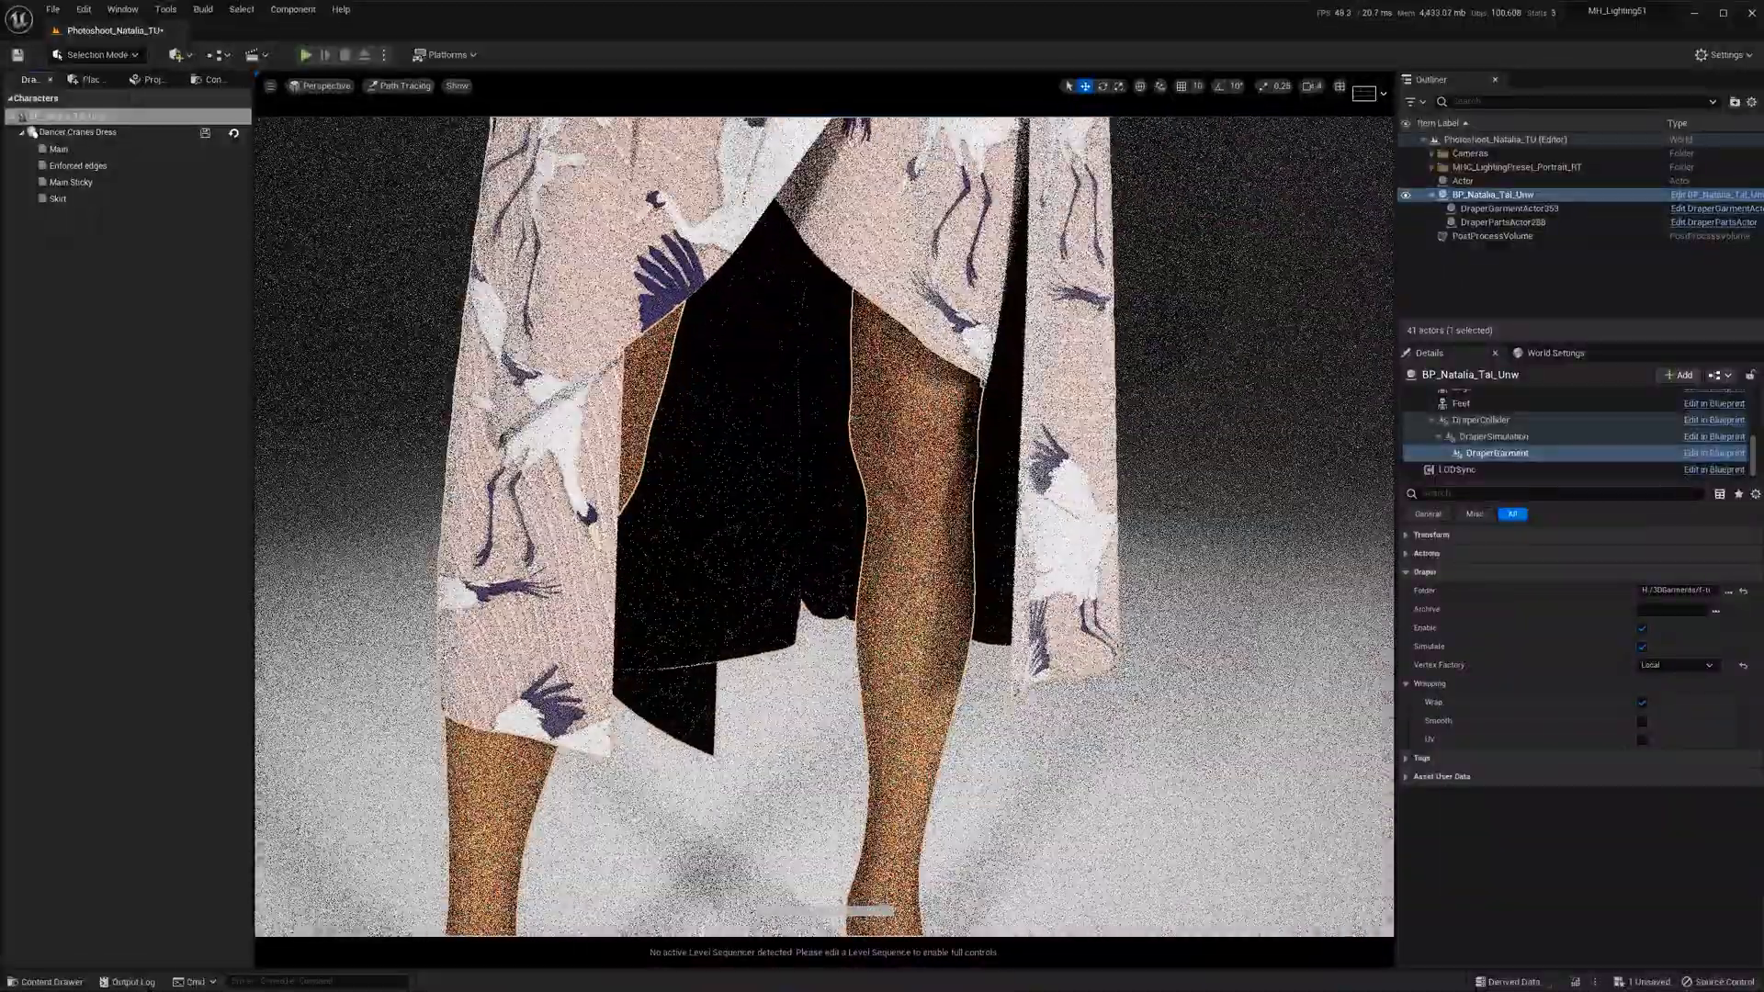
# Select the Skirt in the Draper Editor and check its Alpha Transparency choices
pyautogui.click(57, 199)
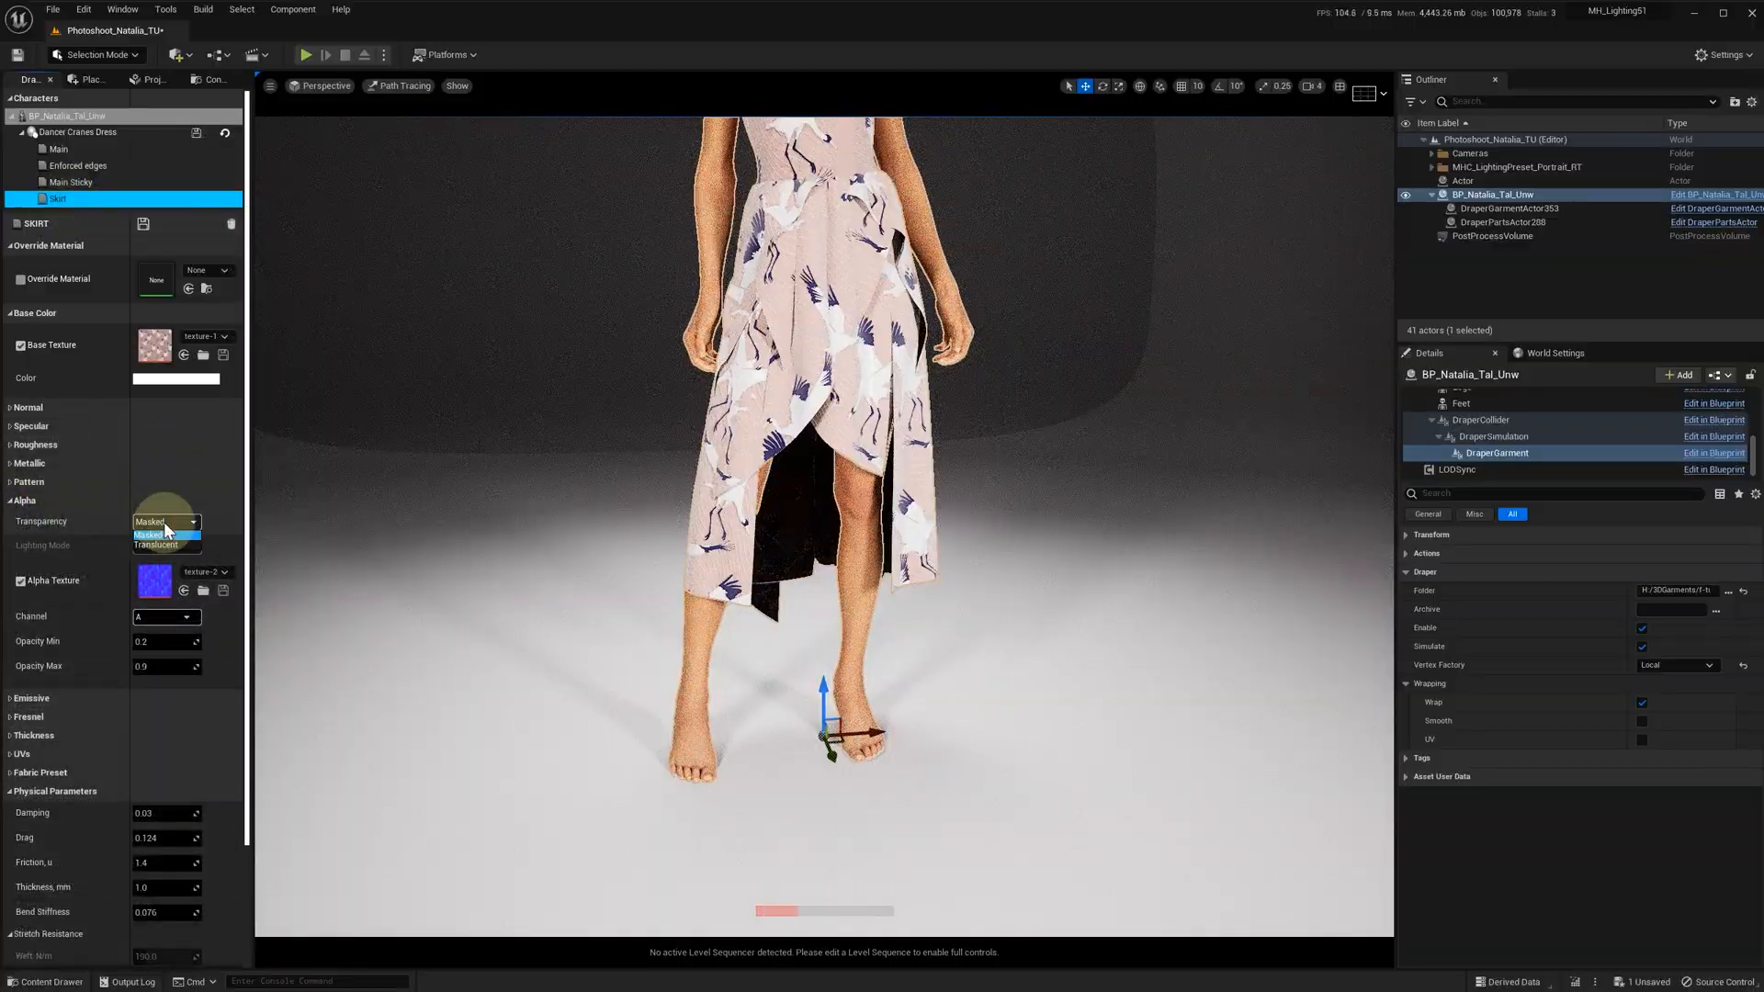
pyautogui.click(158, 534)
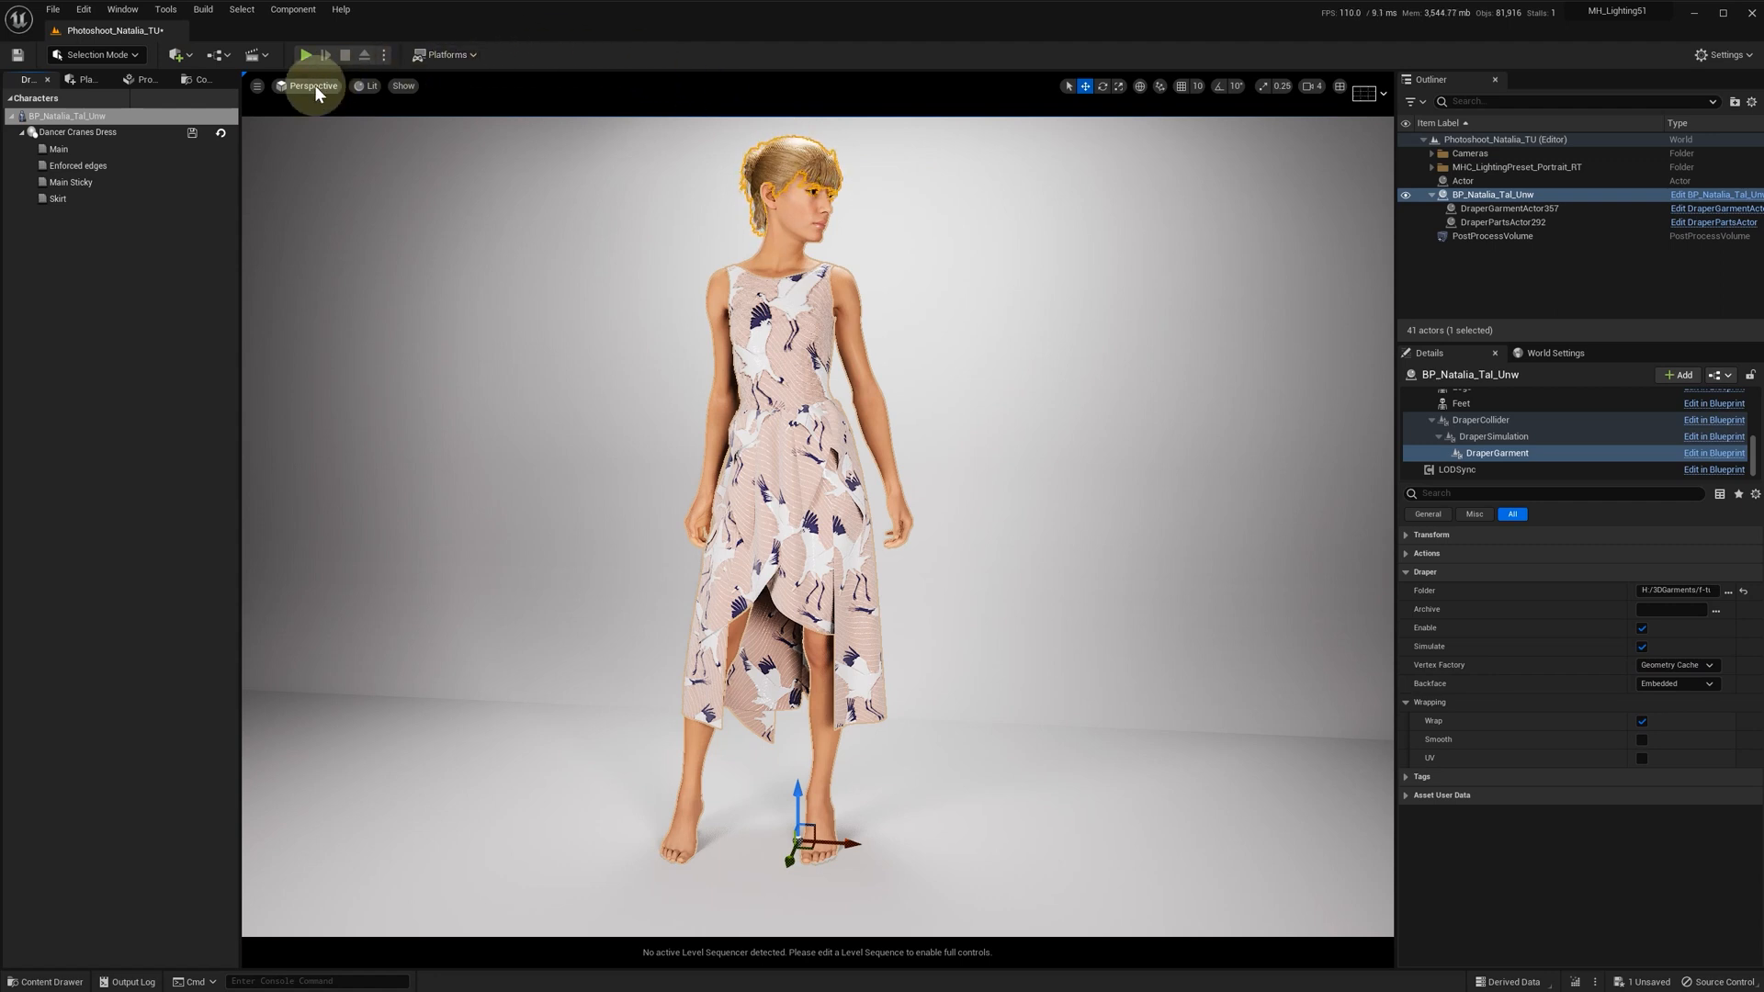
# Render with Path Tracing and set the DraperGarment Backface mode to Separated
pyautogui.click(369, 86)
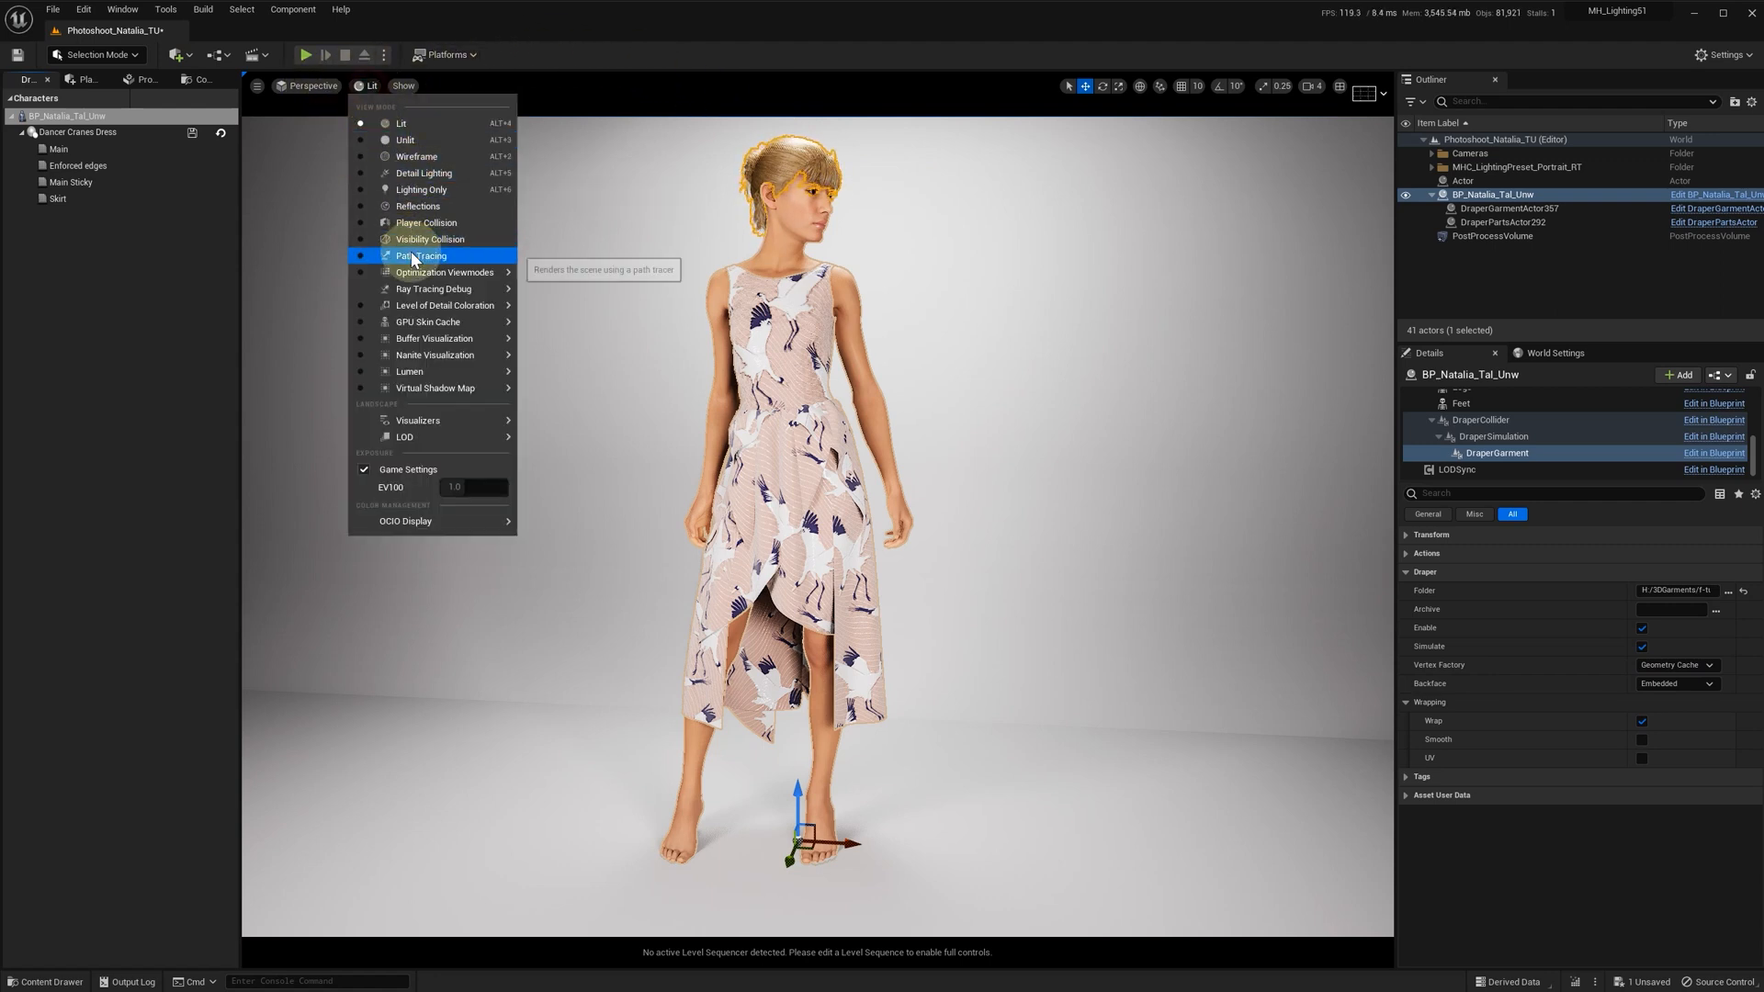
pyautogui.click(423, 255)
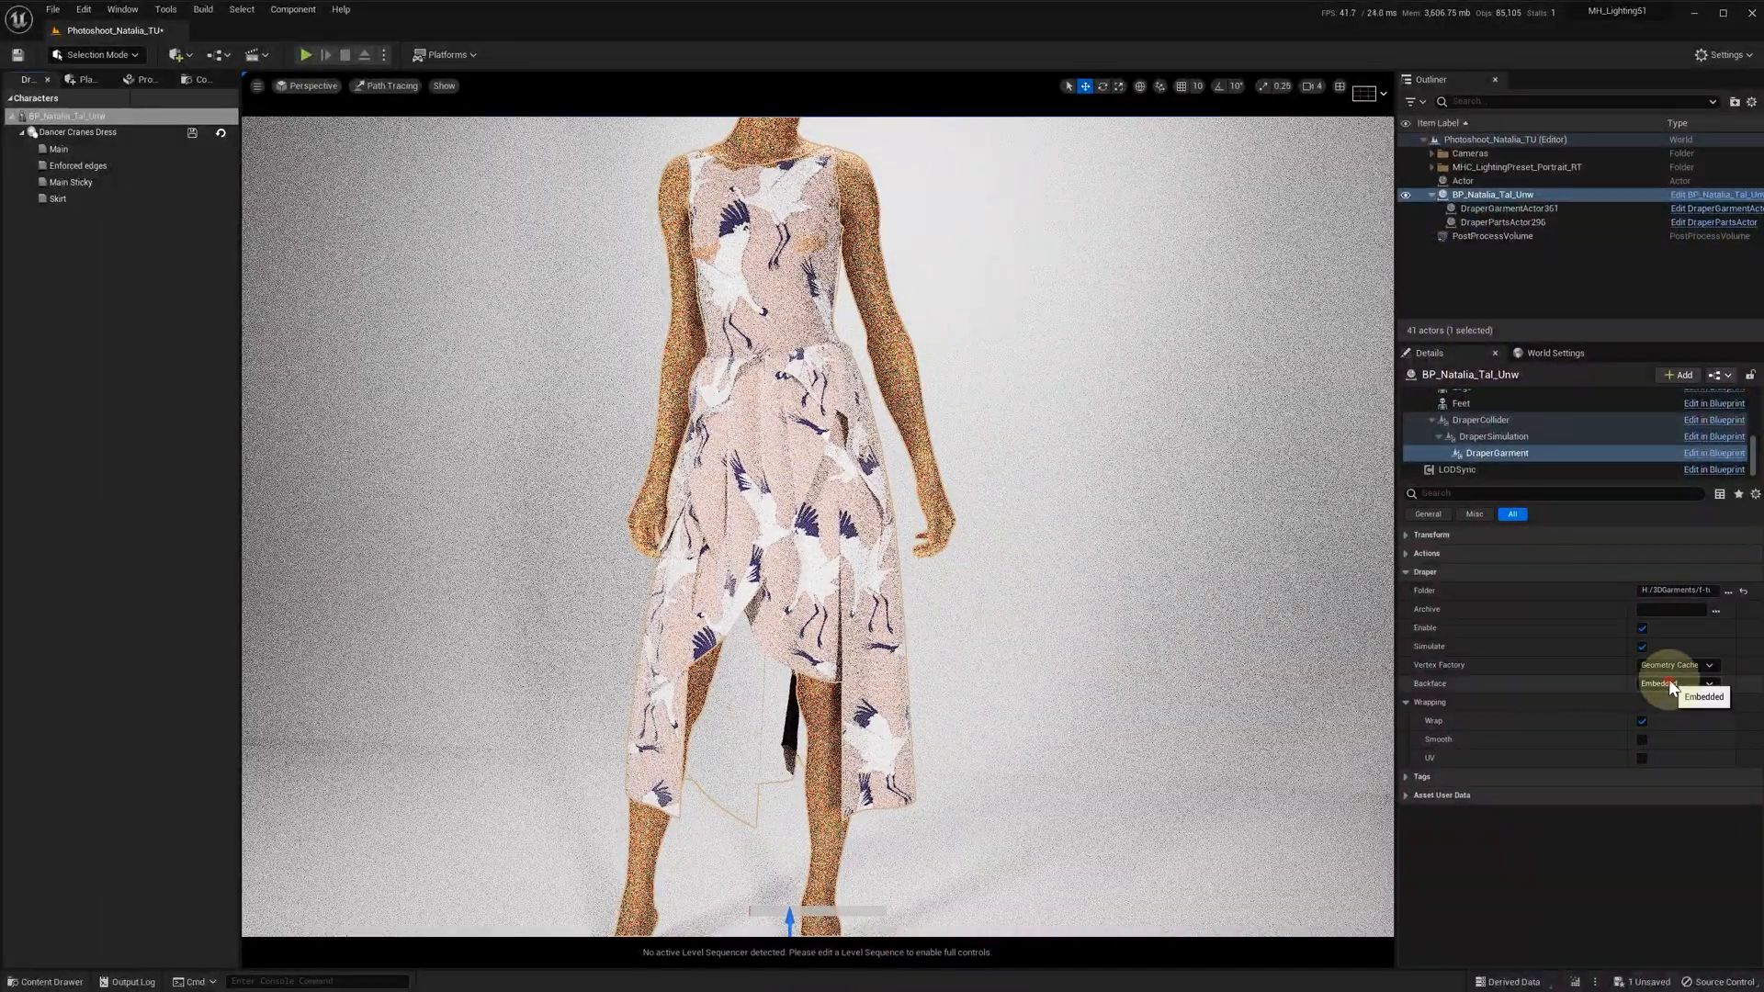
pyautogui.click(1707, 683)
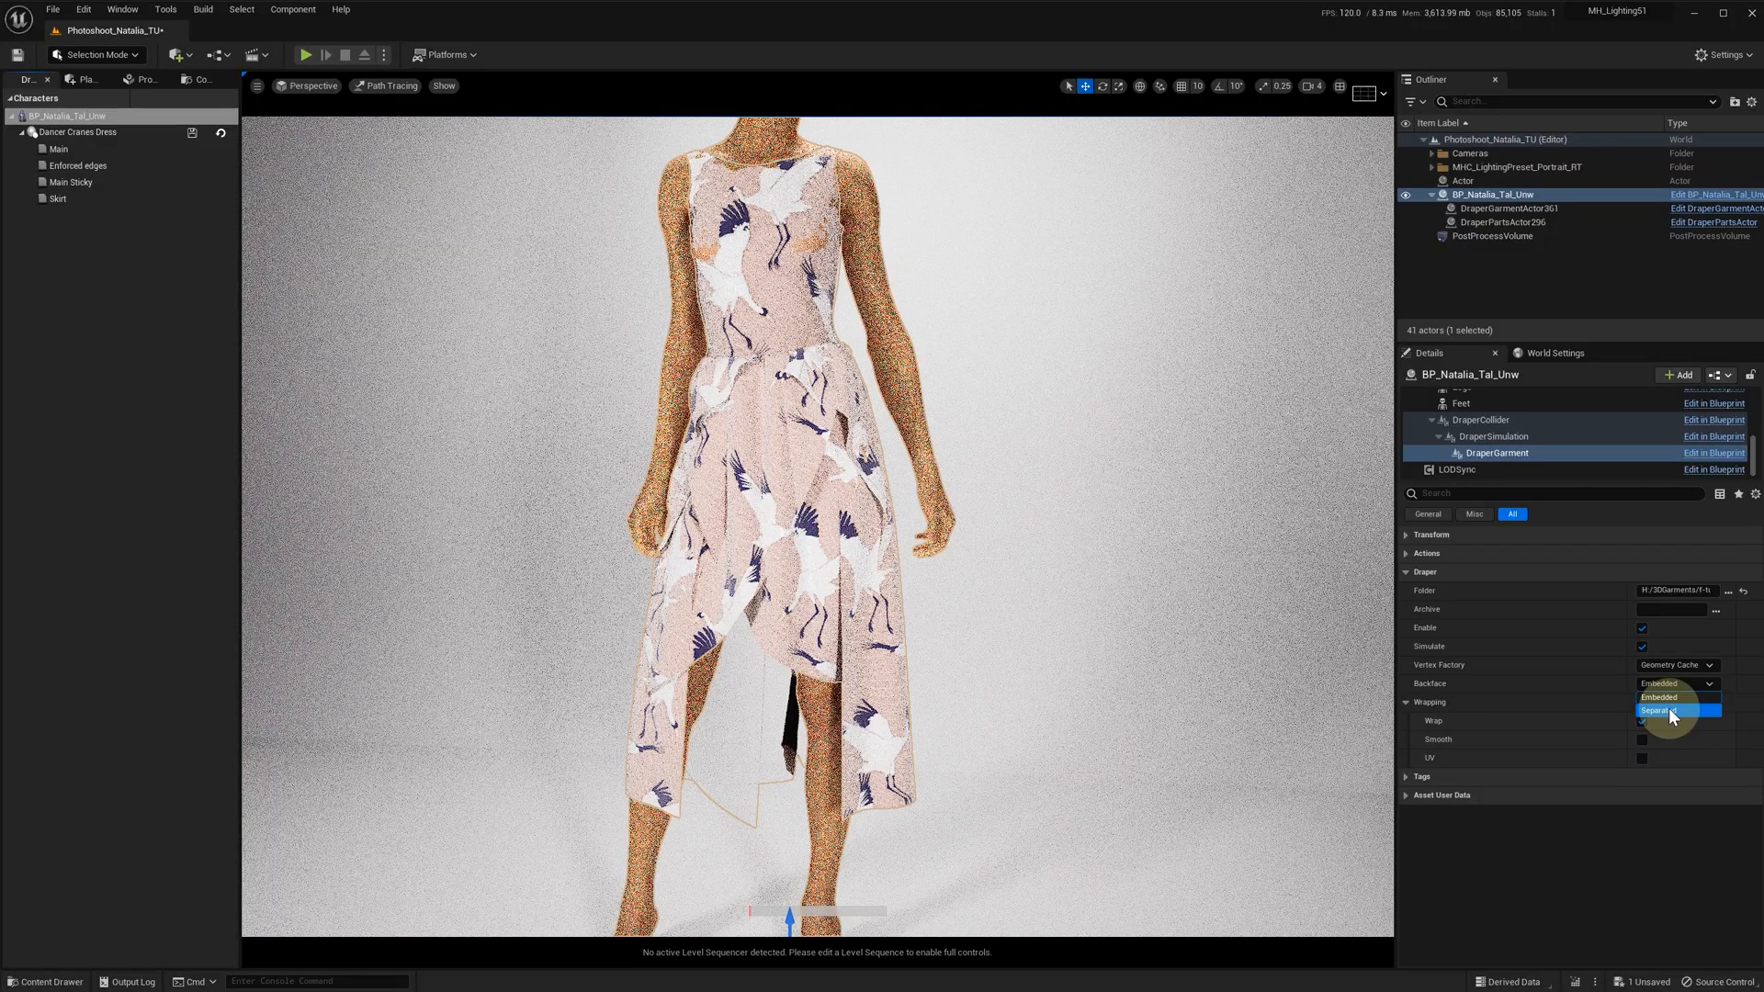
pyautogui.click(1675, 709)
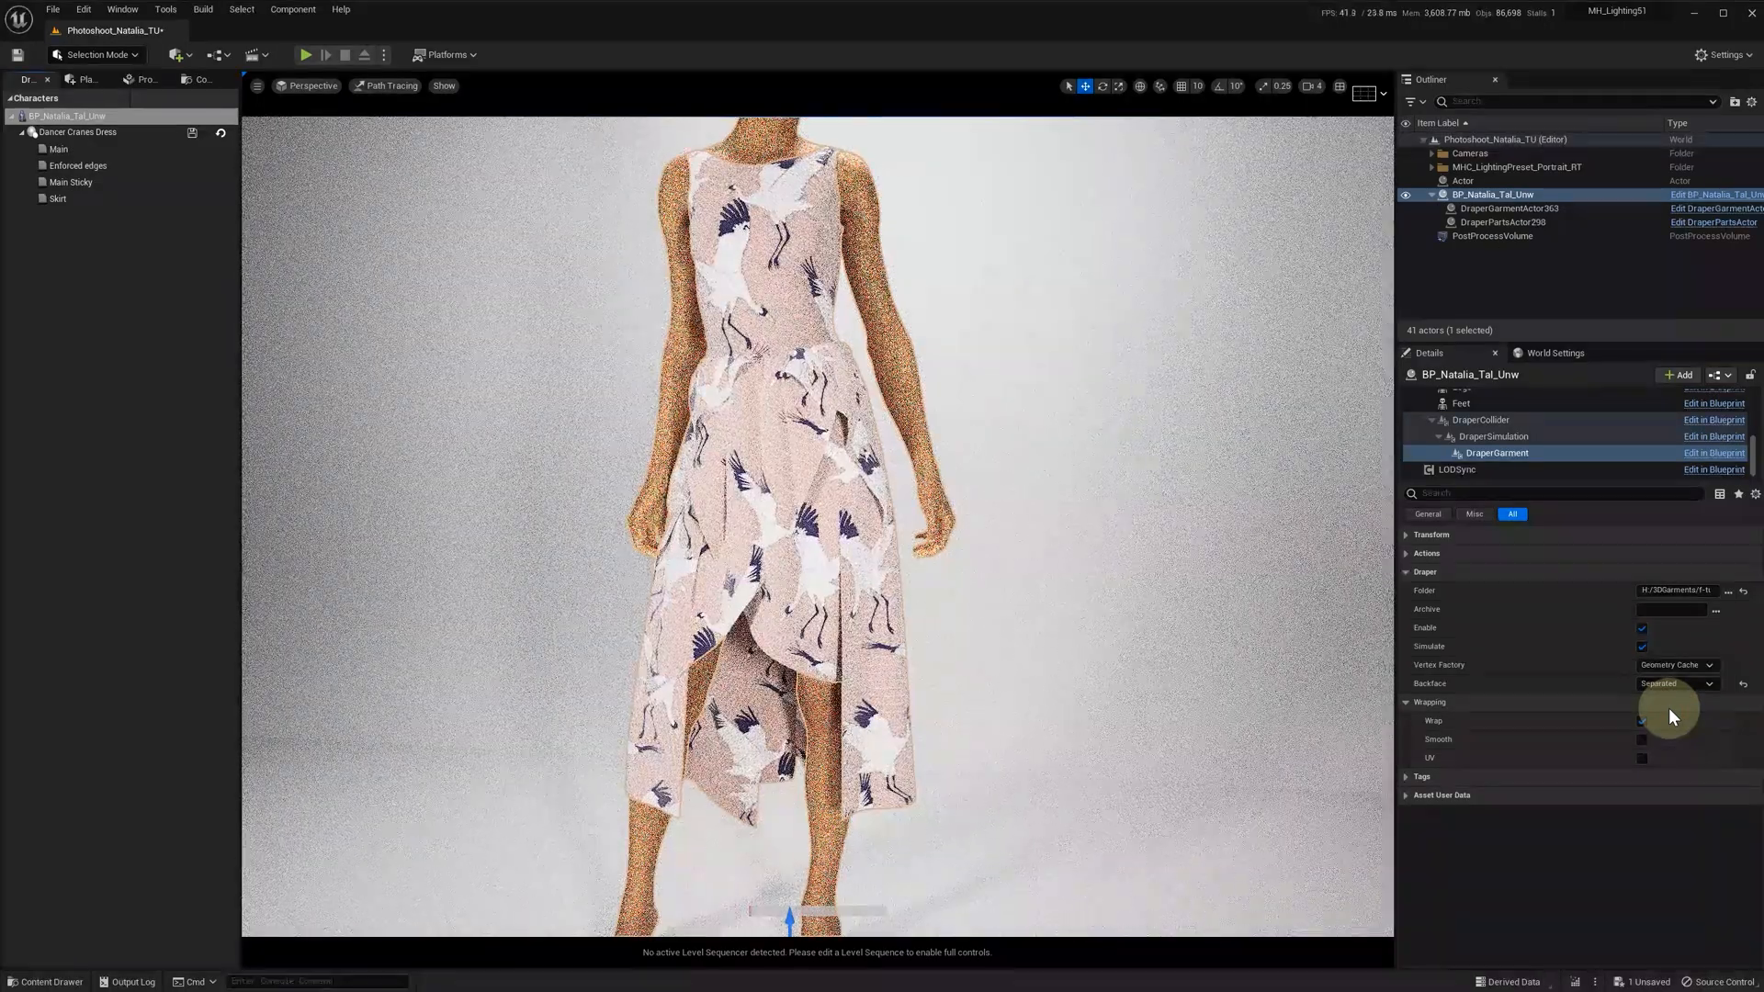
pyautogui.click(1641, 720)
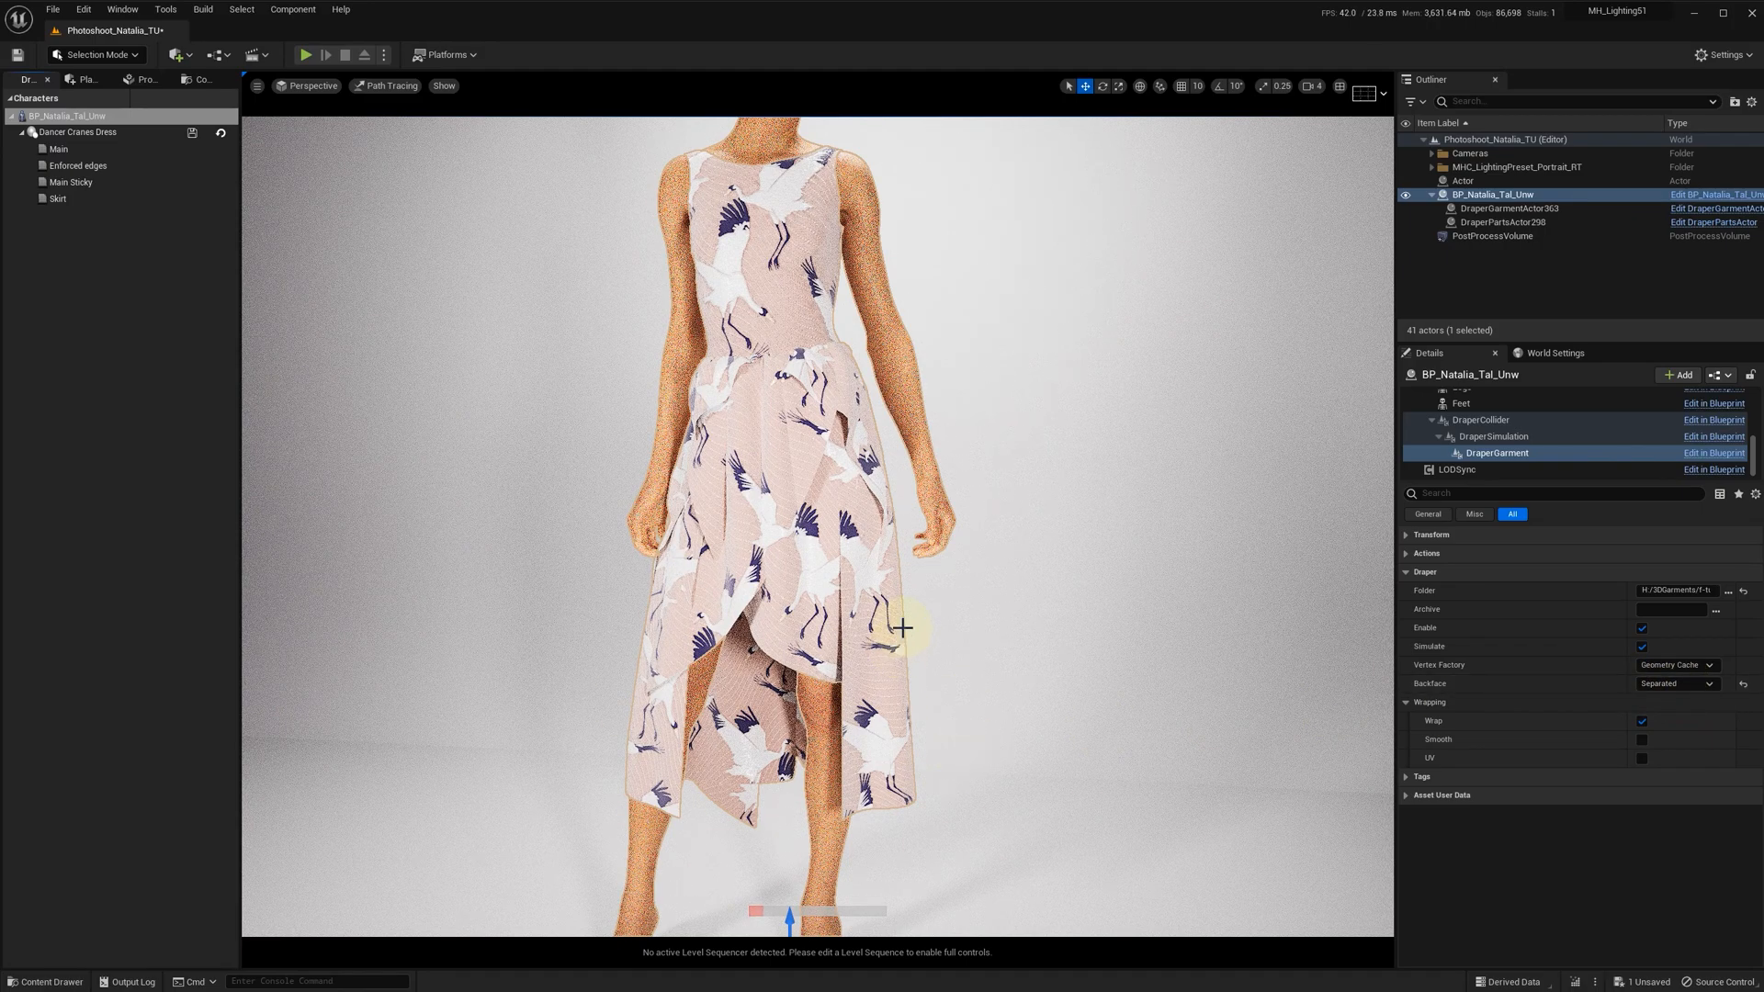
# Set the Skirt's Alpha Transparency to Translucent and its Opacity Max to 1.0
pyautogui.click(56, 198)
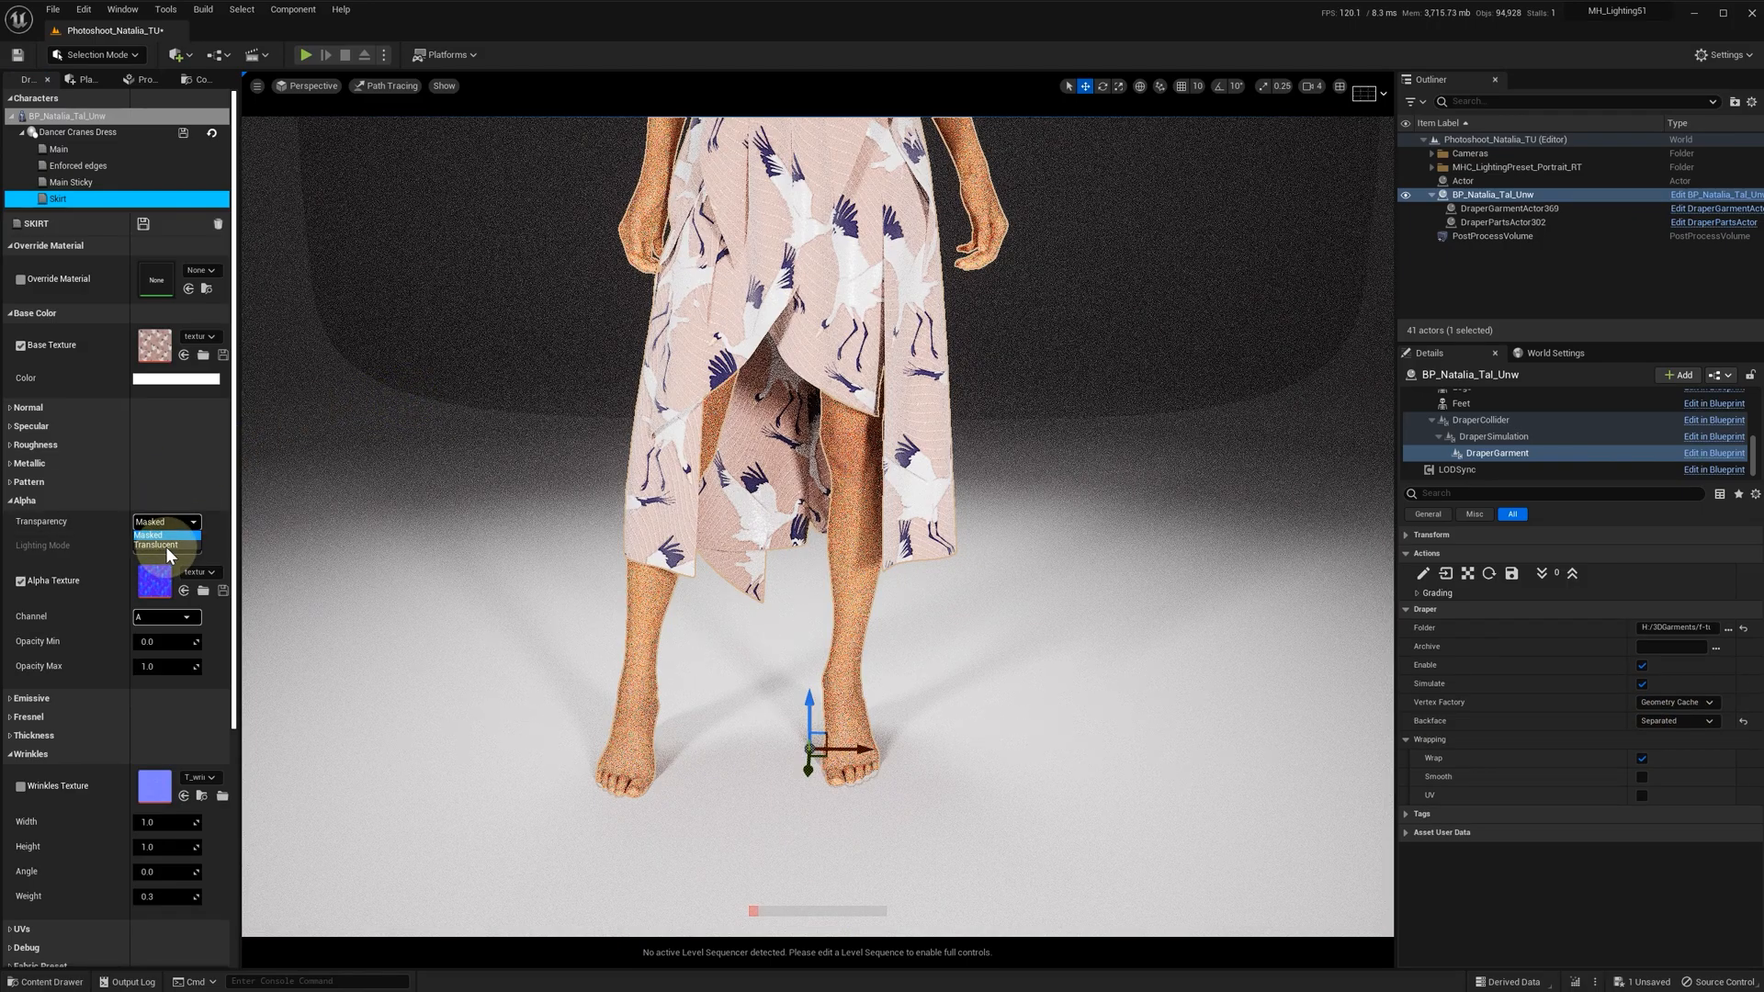
pyautogui.click(156, 545)
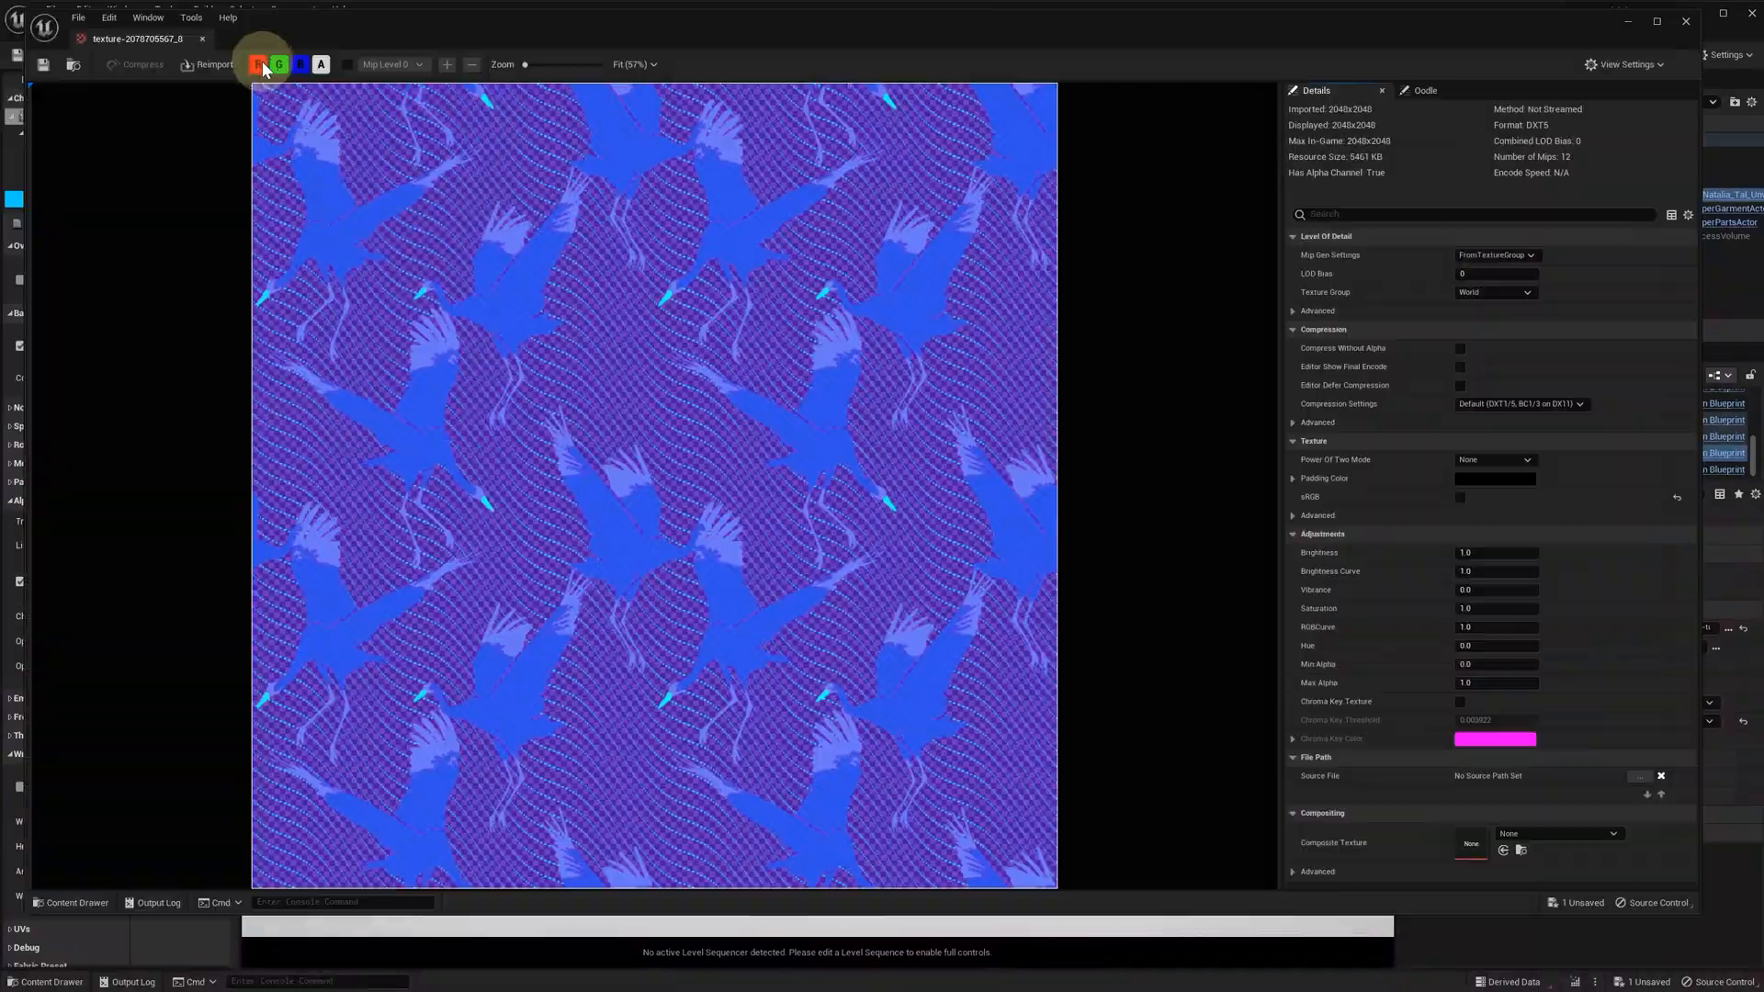
pyautogui.click(320, 64)
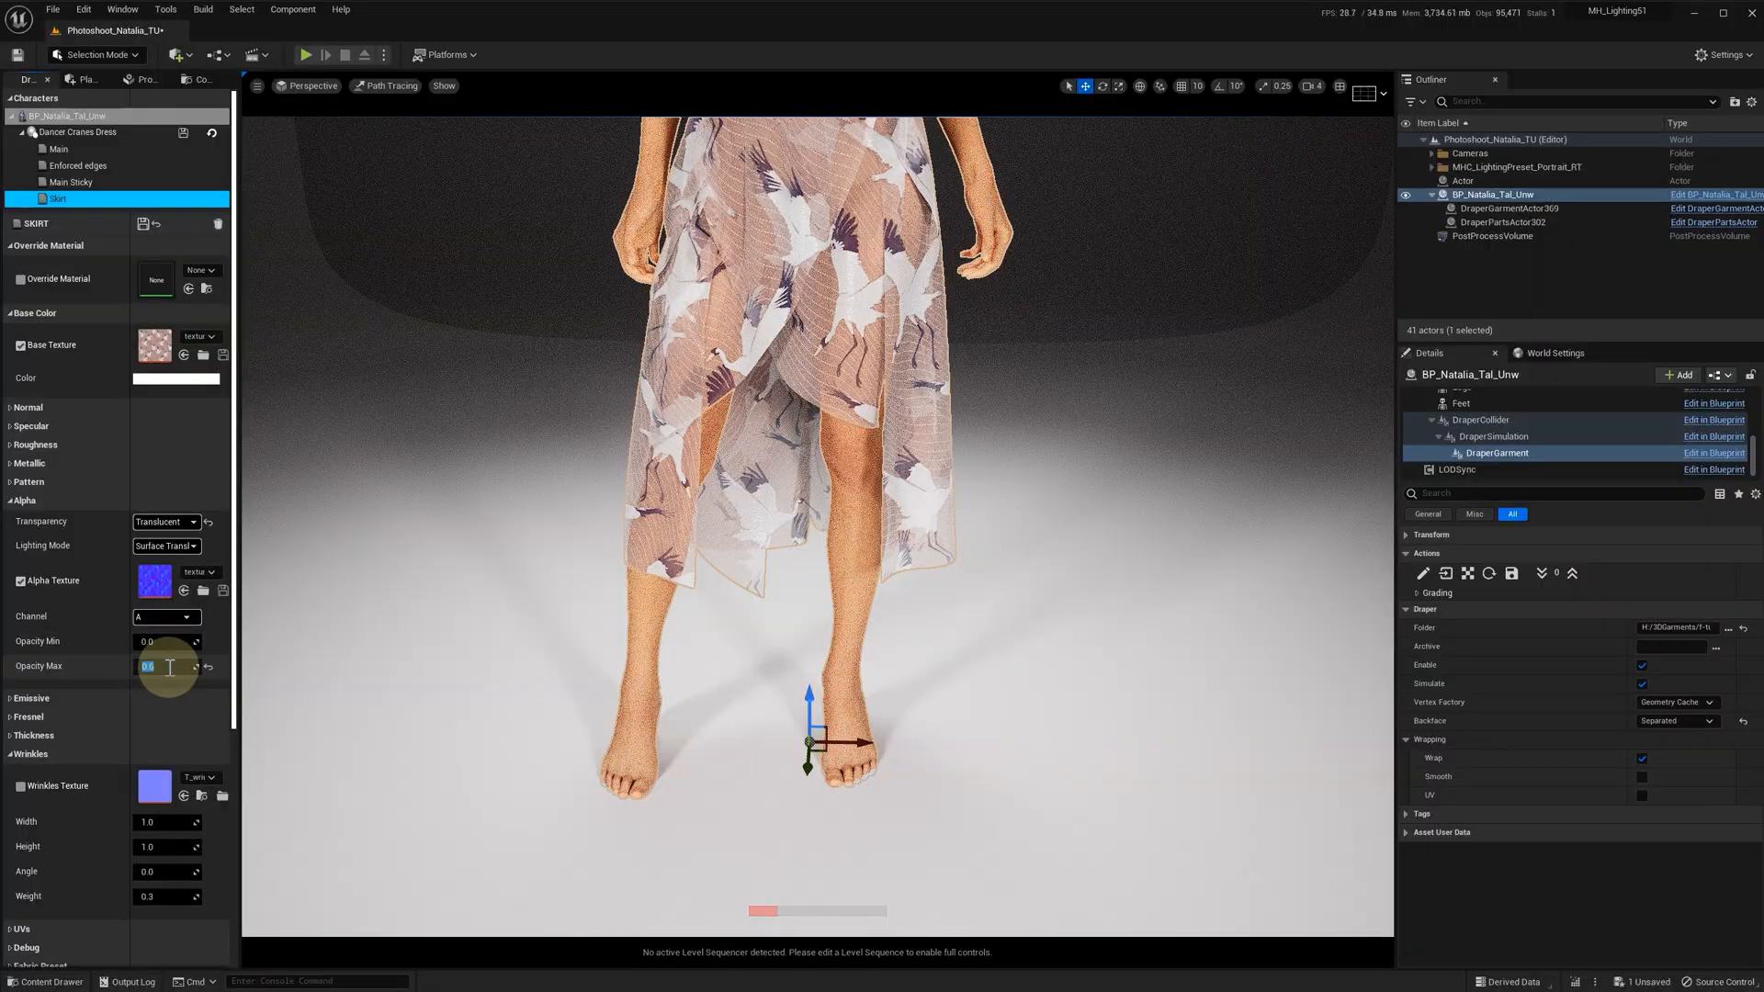
pyautogui.write('1.0')
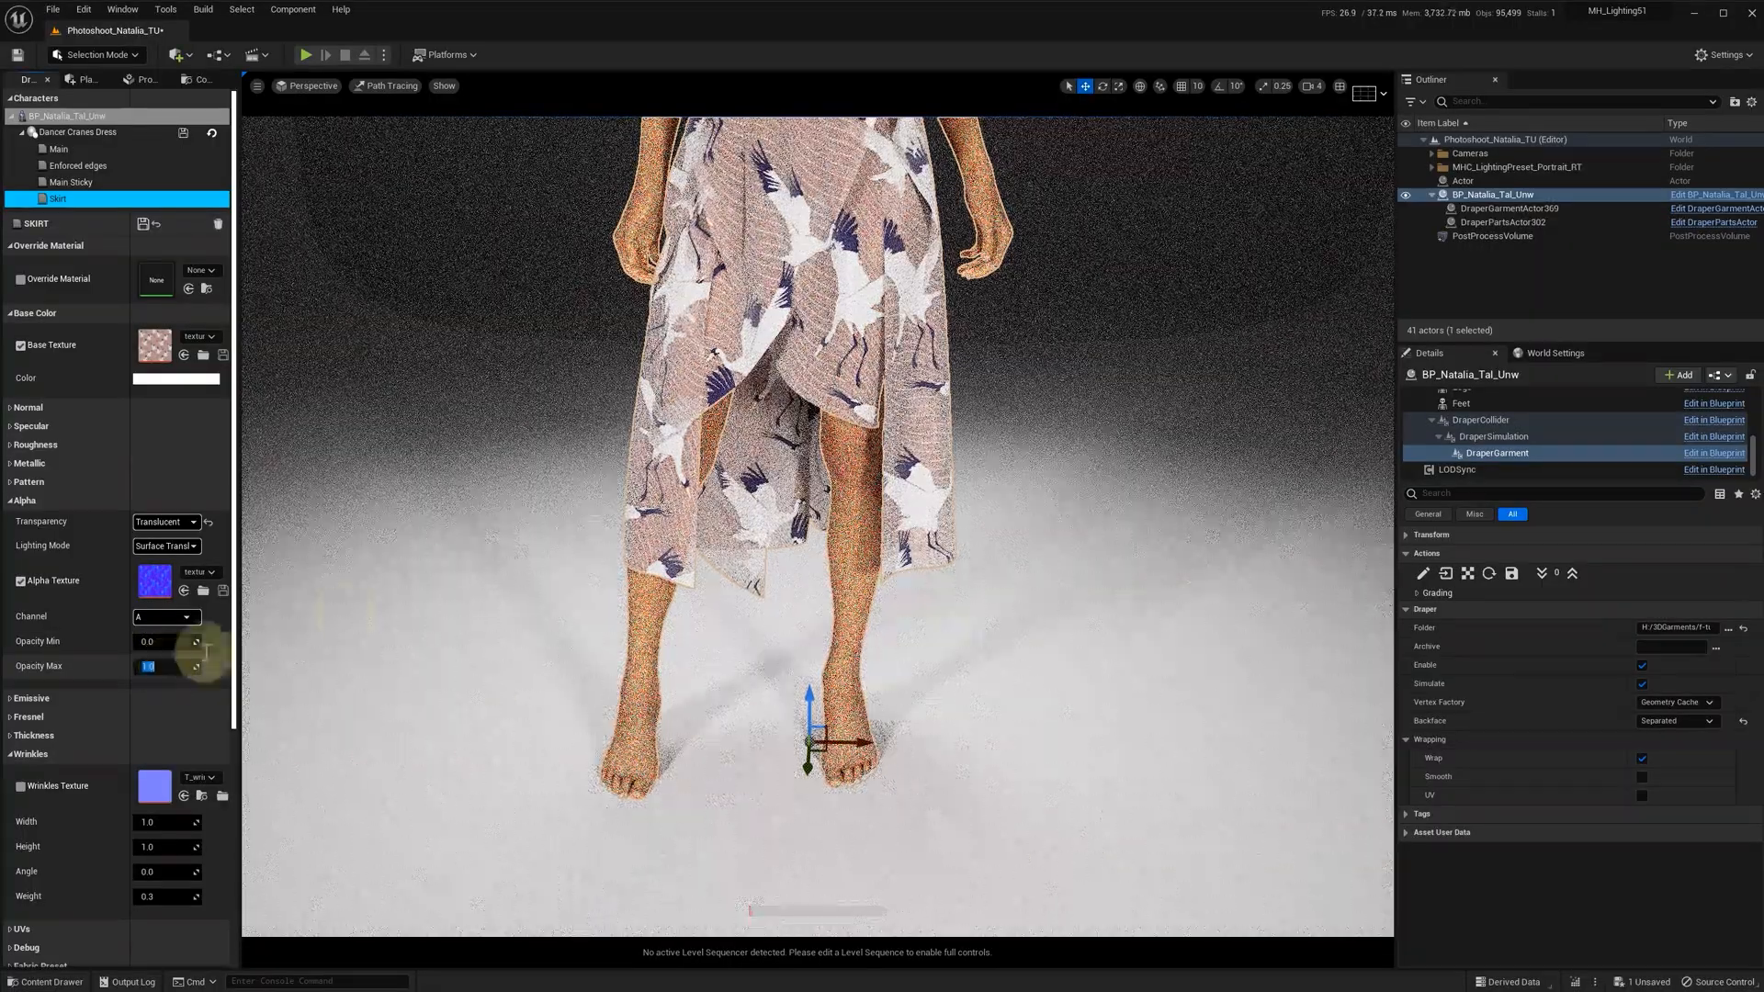